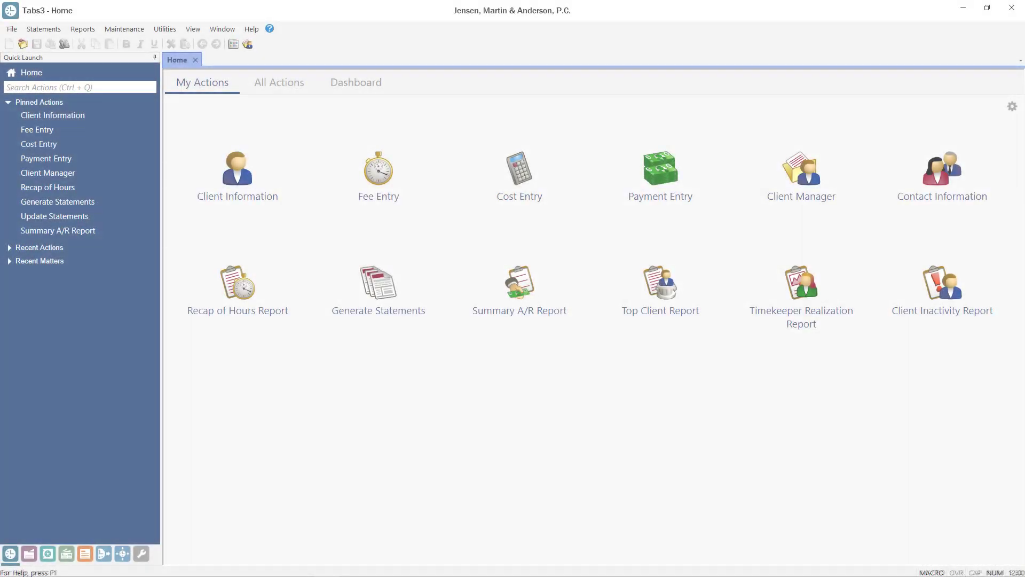
mouse_move(291, 50)
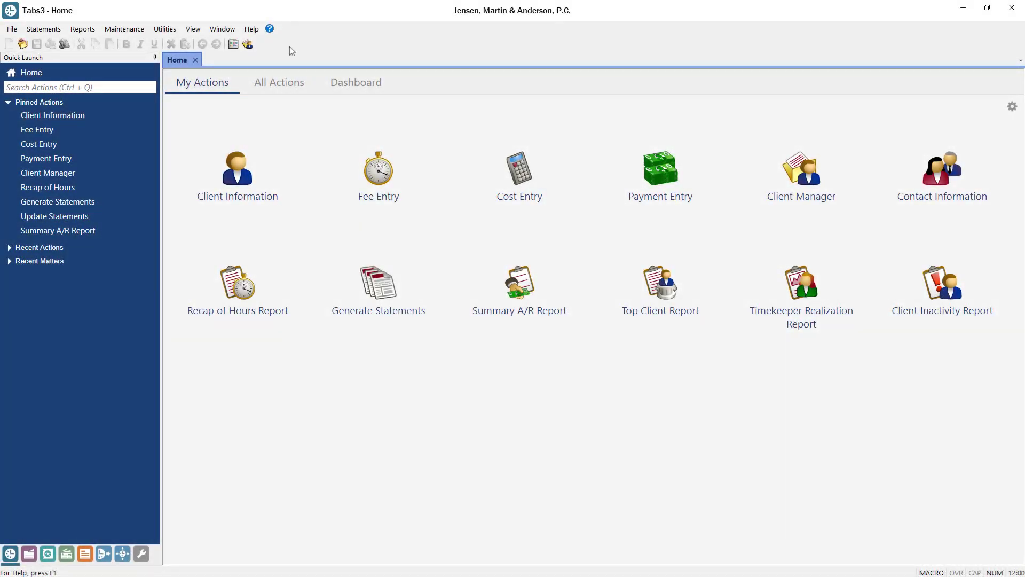
mouse_move(120, 158)
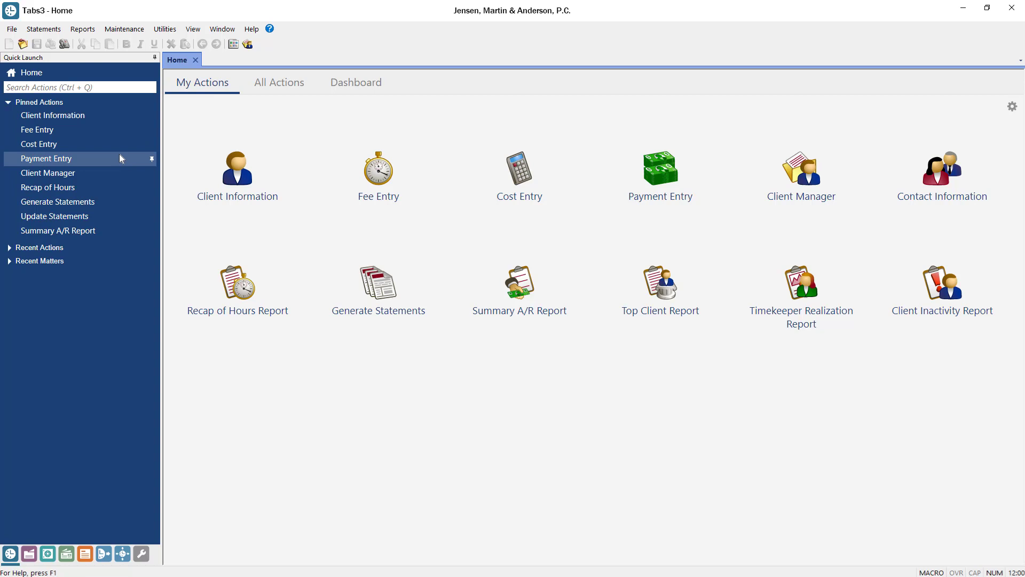
Open Payment Entry from the Pinned Actions in Quick Launch
left_click(46, 158)
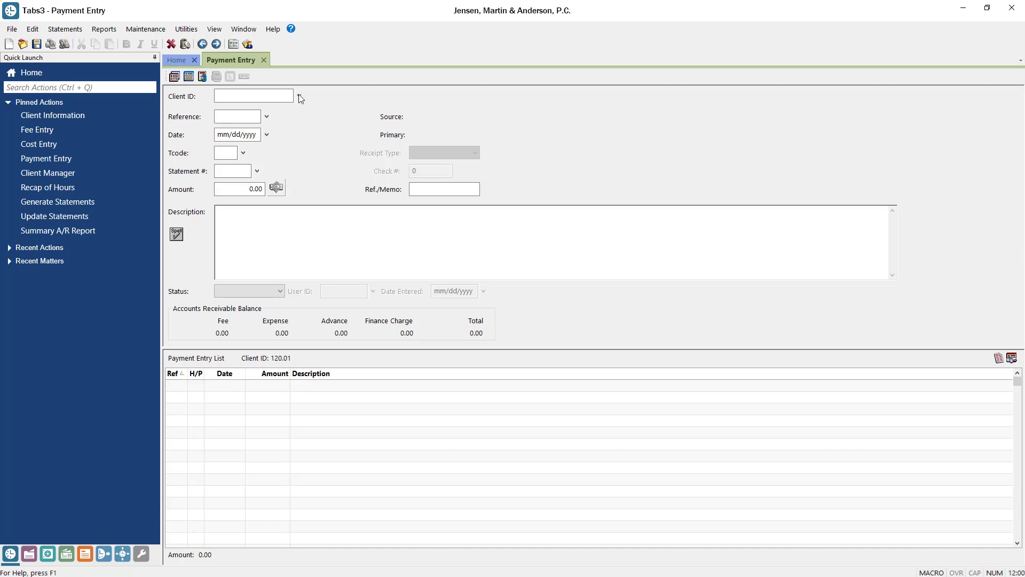
Load client 200.01 Peterson Insurance Co. into the payment form via Client ID lookup
left_click(299, 96)
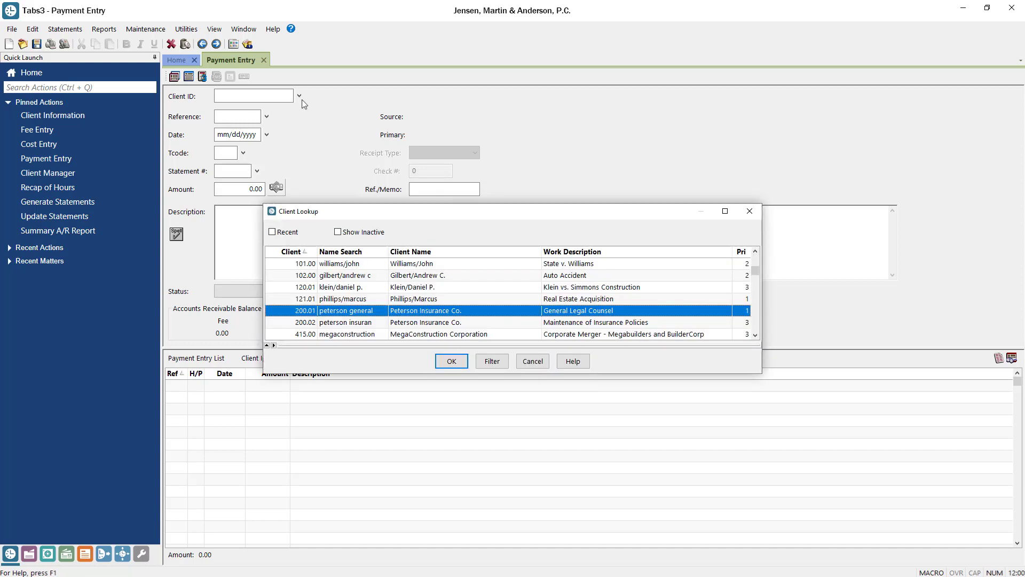
left_click(452, 360)
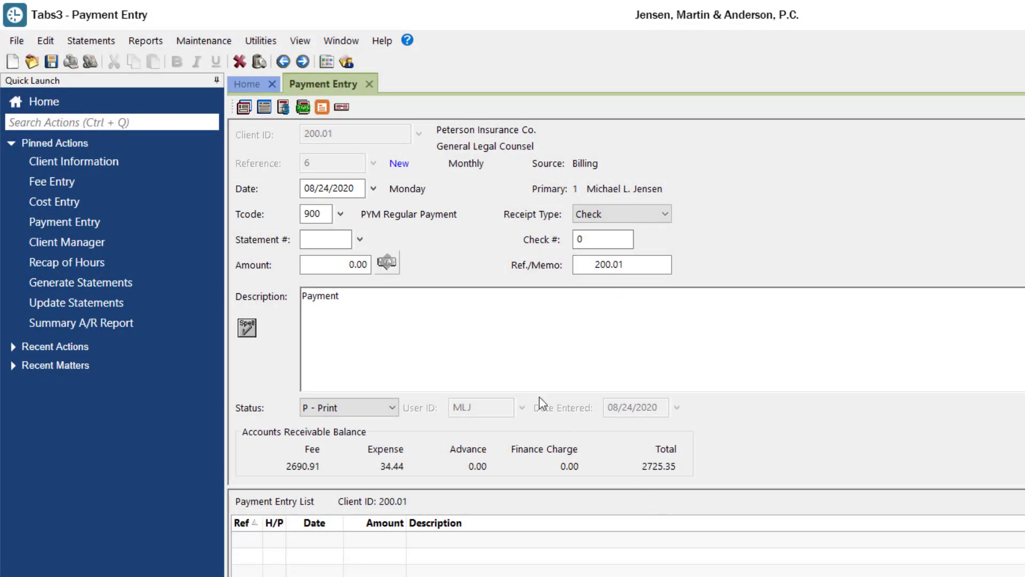
Review the open statements, then enter a 2,725.35 payment and check its allocation
left_click(360, 238)
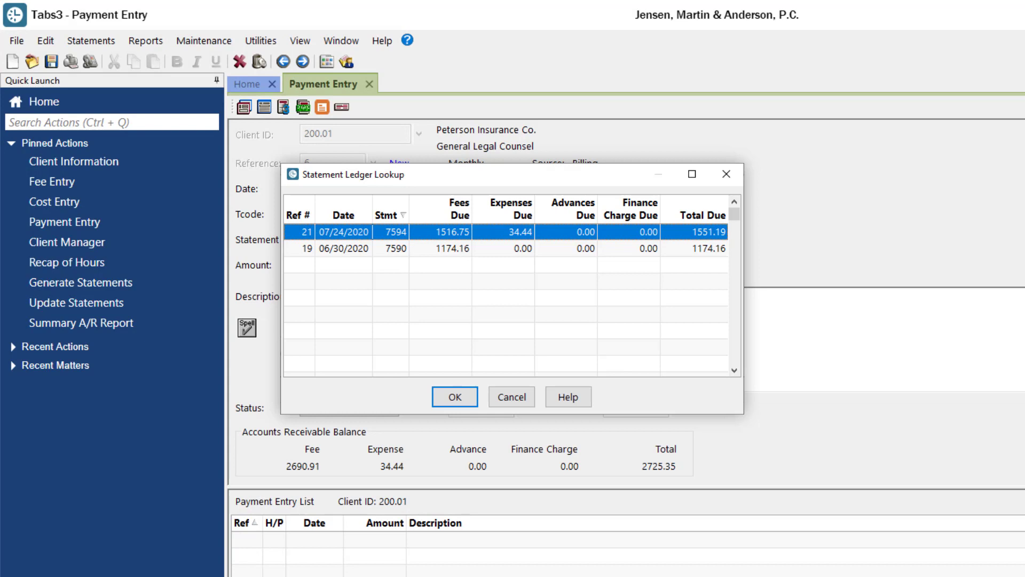
mouse_move(626, 201)
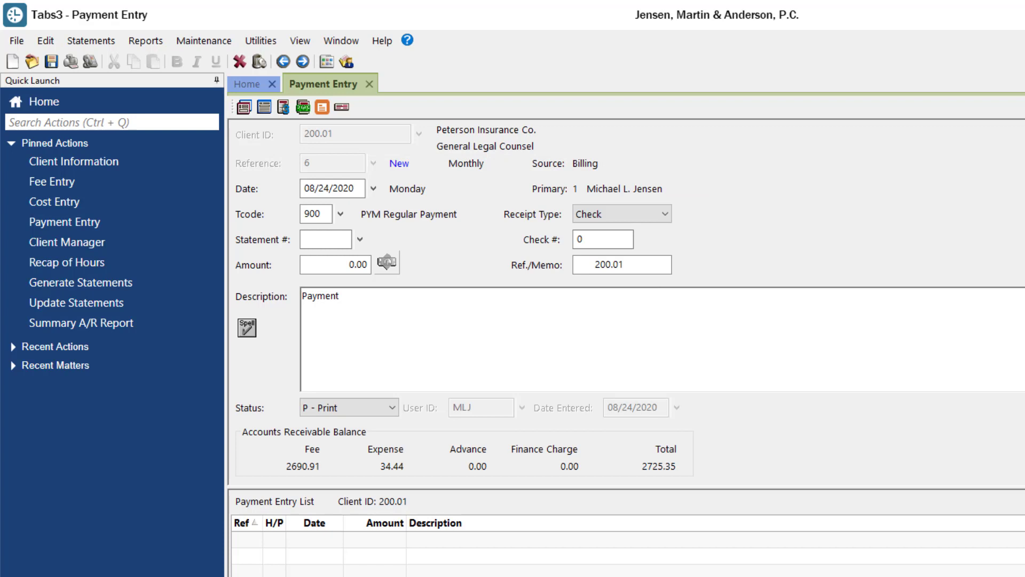
left_click(387, 263)
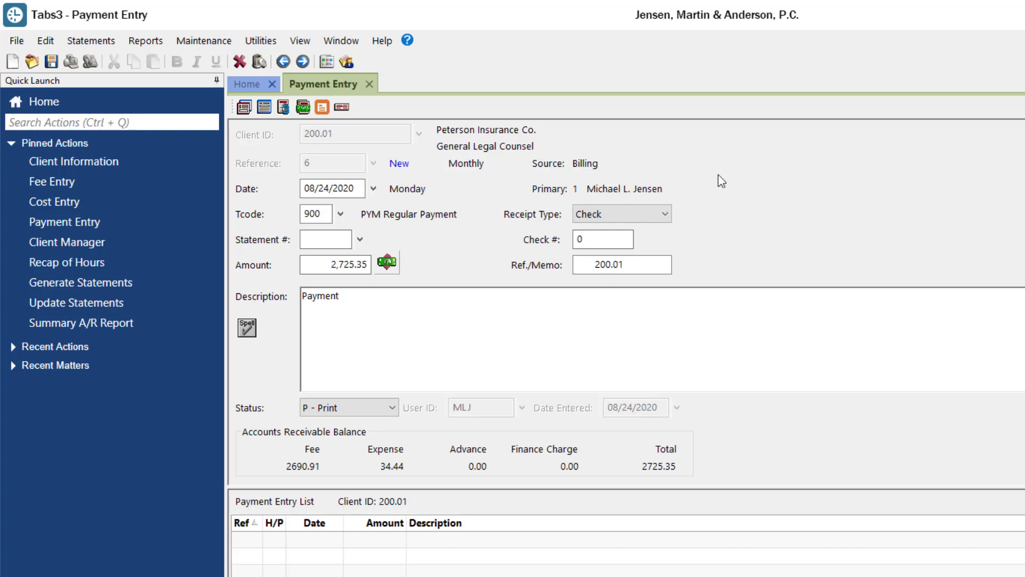
left_click(386, 263)
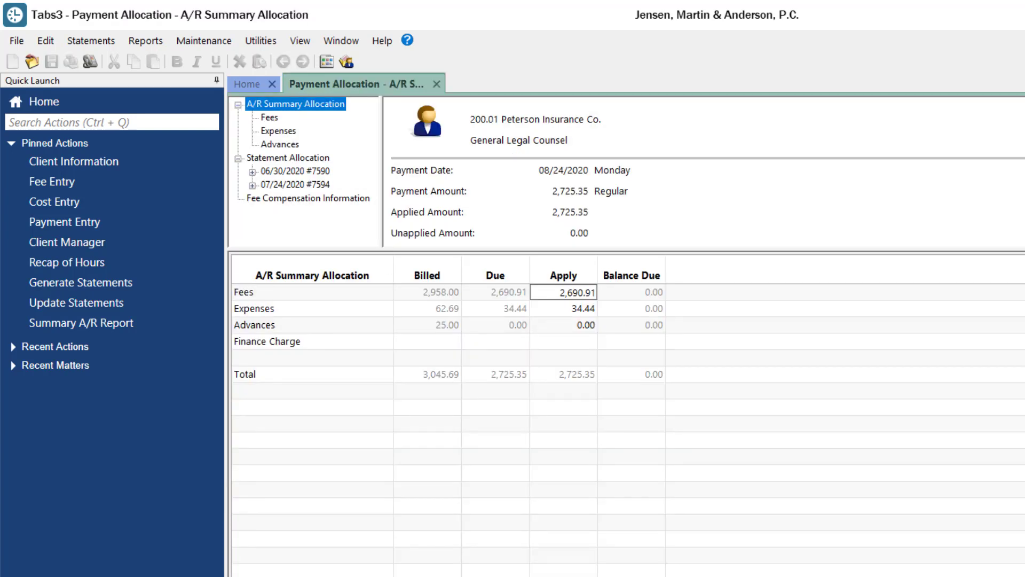
mouse_move(423, 143)
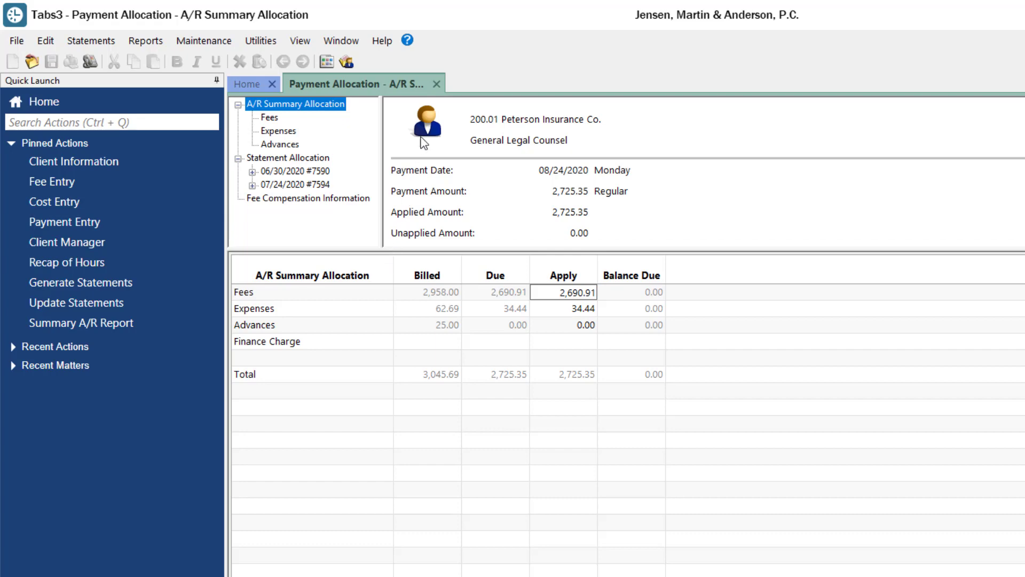
Return from Payment Allocation and save the 2,725.35 Peterson payment as entry 7
left_click(64, 222)
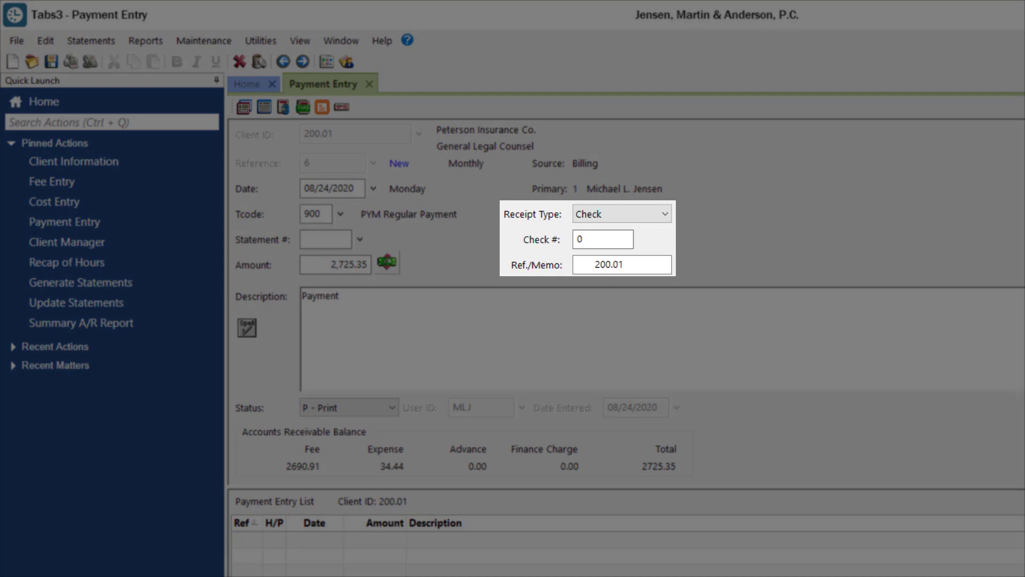
left_click(332, 188)
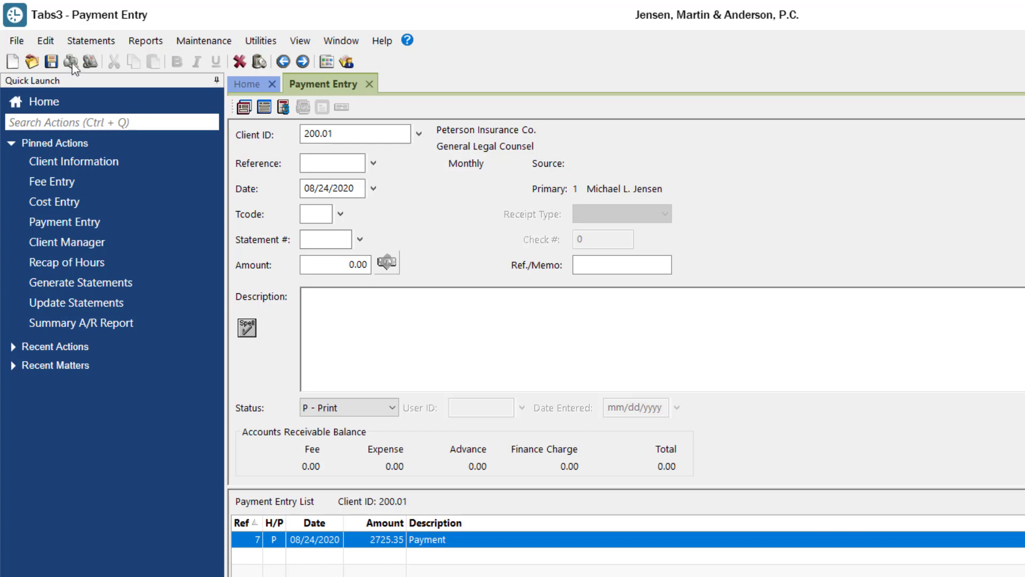
left_click(419, 134)
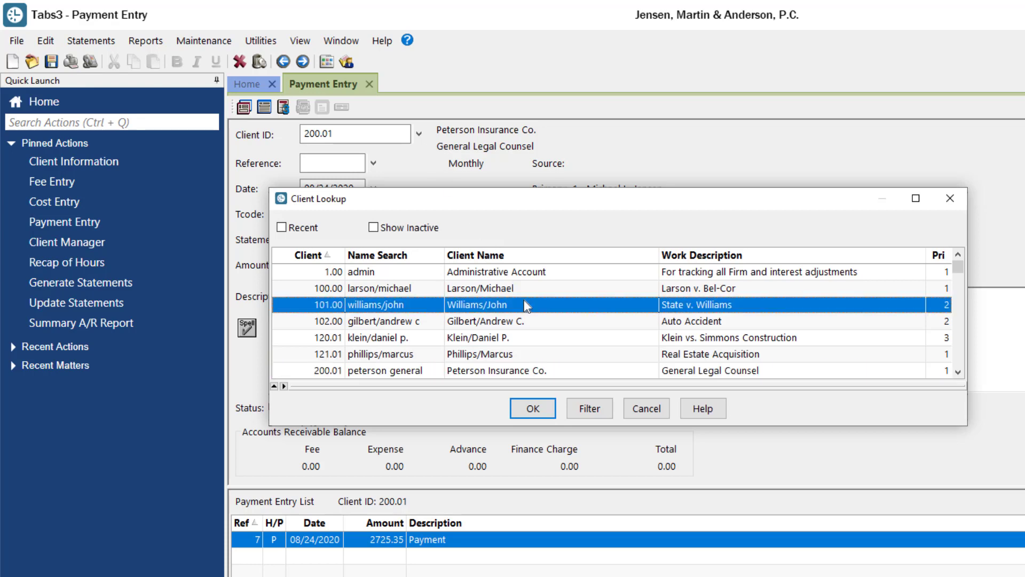
Save a 3,000.00 check for client 101.00, keeping the 5.60 overpayment unapplied
left_click(532, 408)
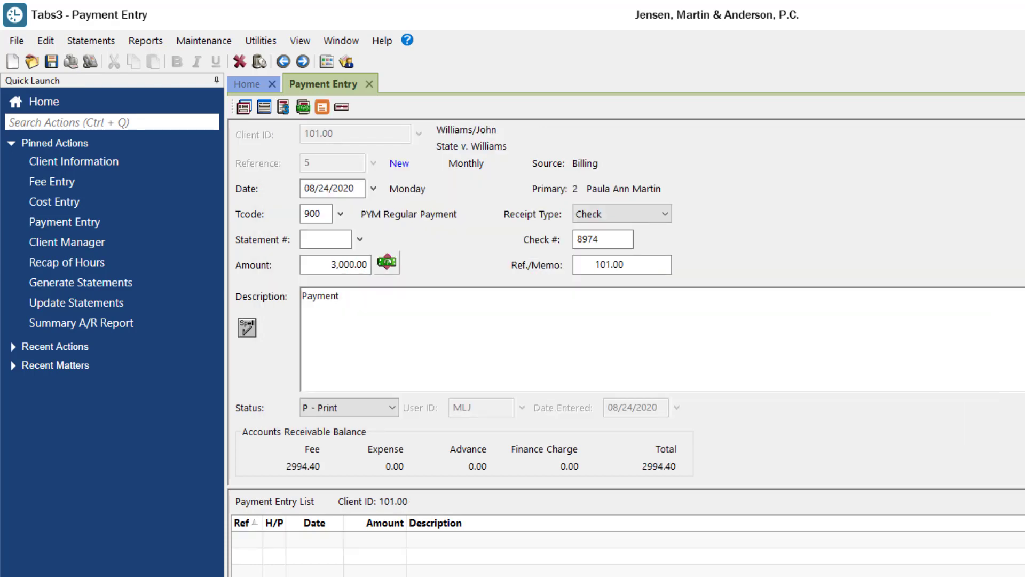
left_click(335, 265)
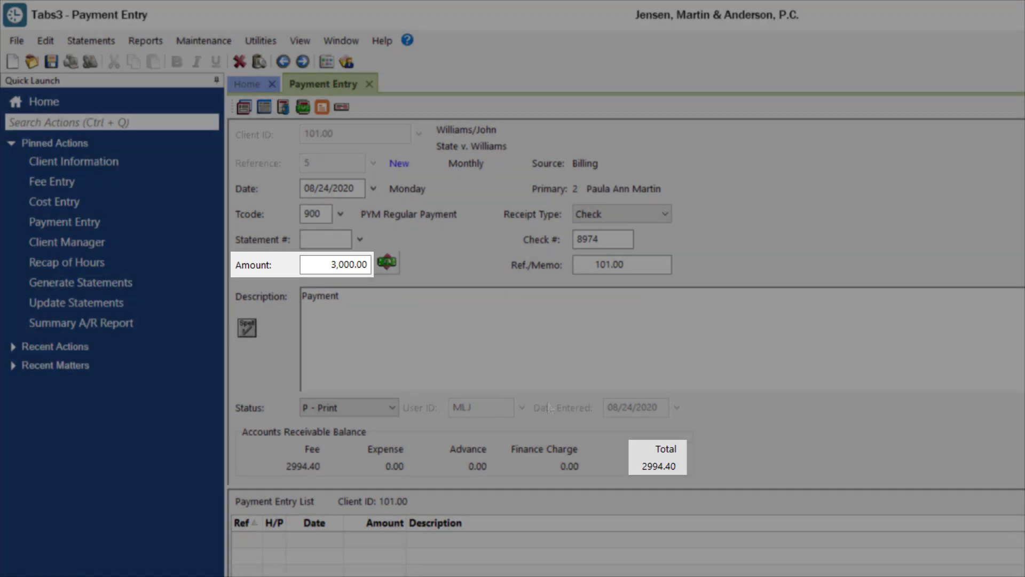
left_click(51, 62)
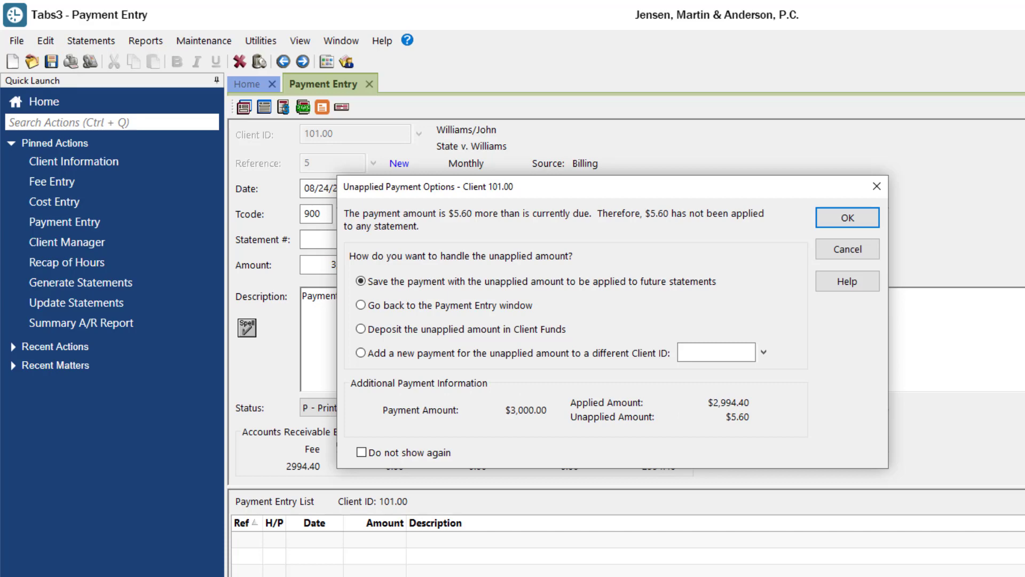
left_click(361, 282)
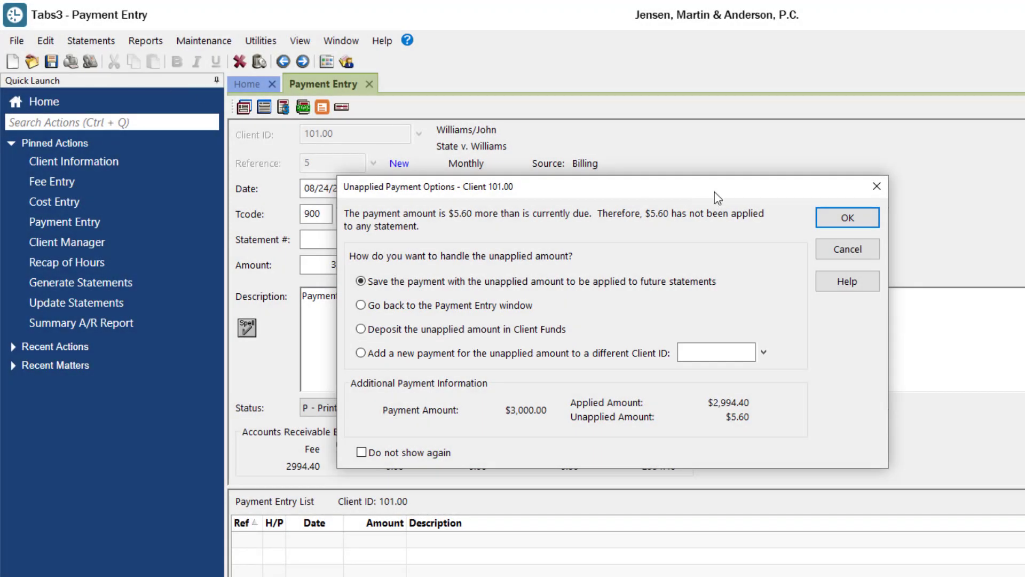
left_click(847, 217)
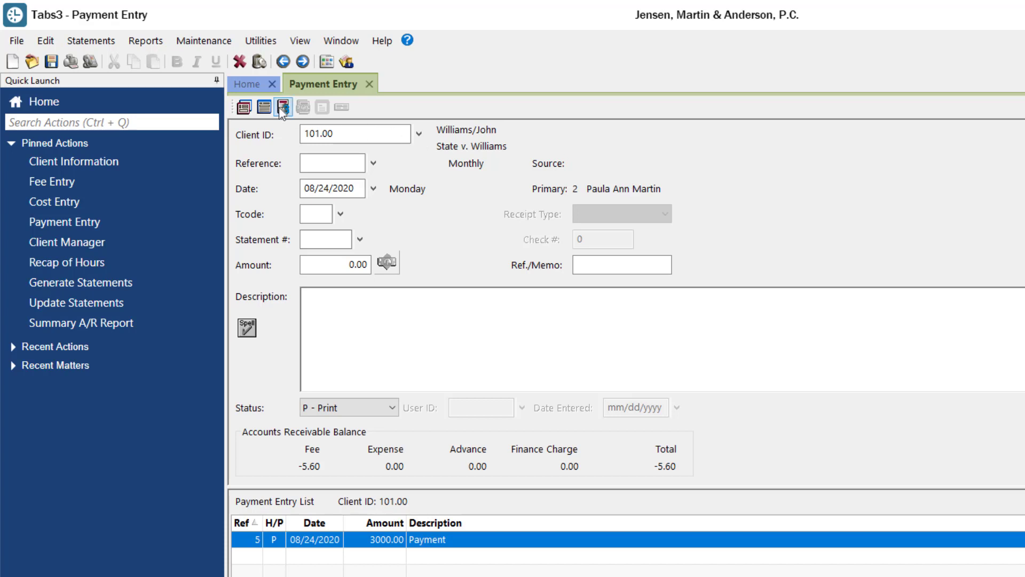
left_click(283, 108)
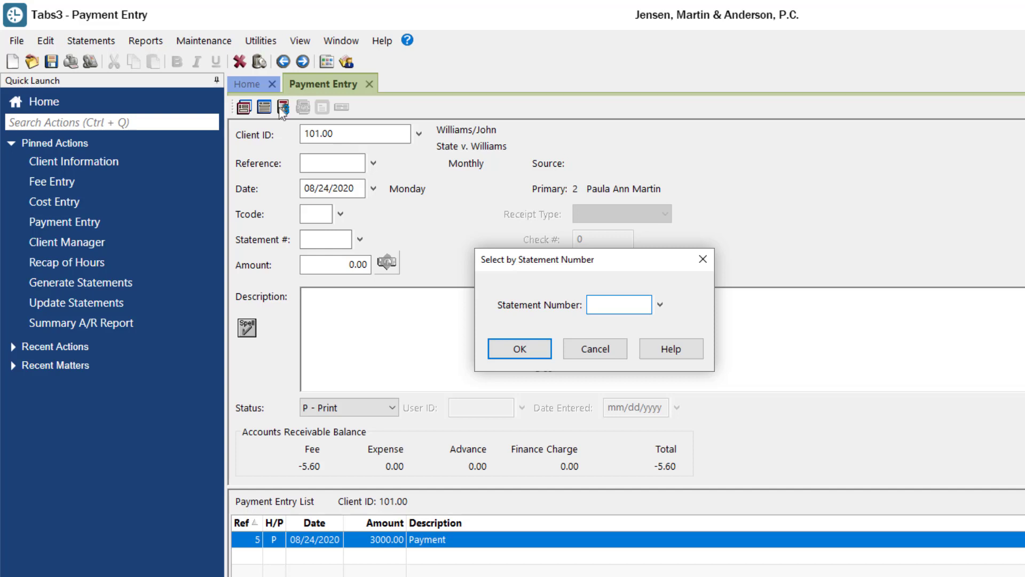
left_click(660, 304)
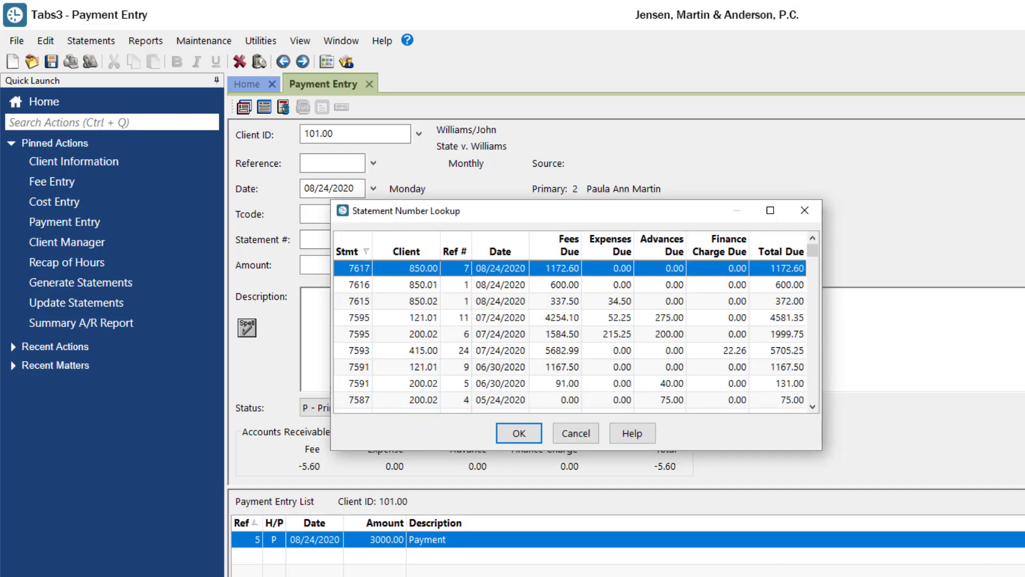
mouse_move(590, 375)
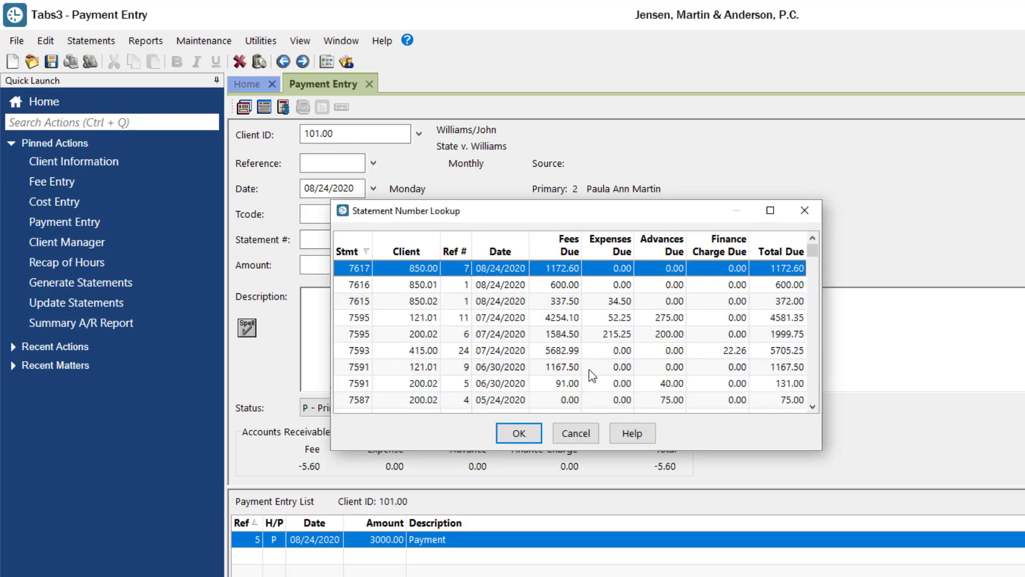
left_click(518, 432)
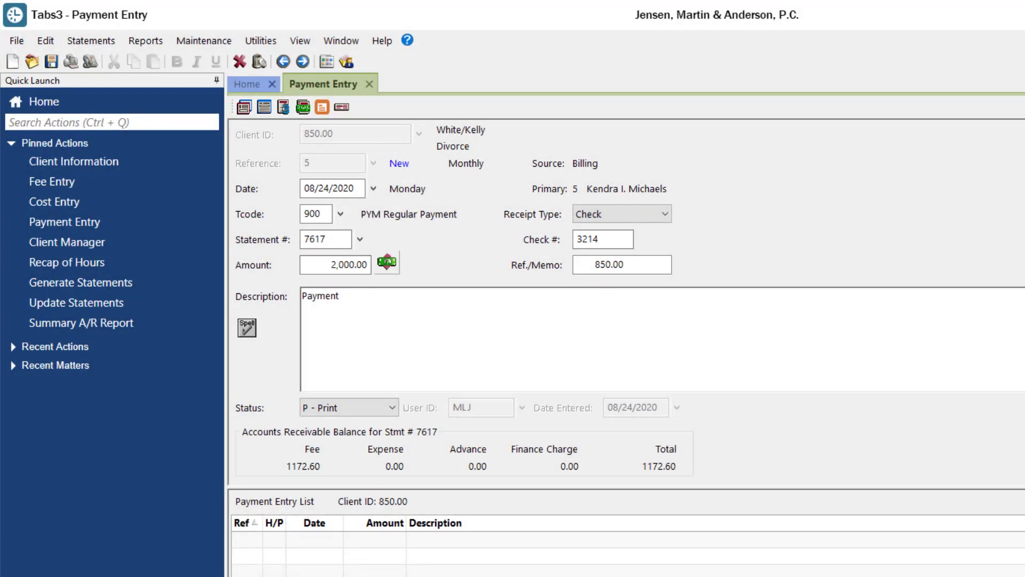
mouse_move(419, 272)
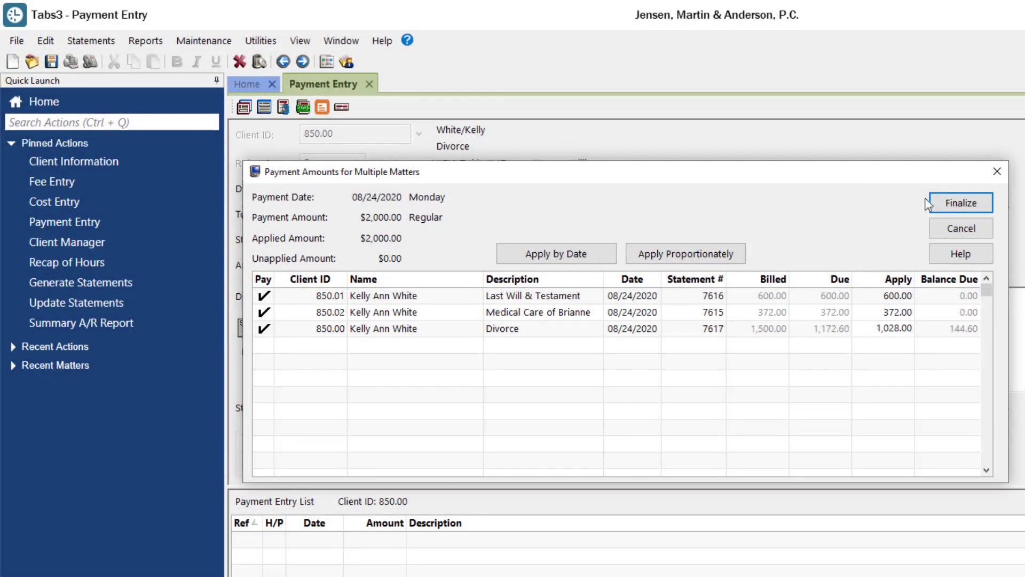
Finalize the 2,000.00 split across matters 850.01, 850.02 and 850.00
left_click(958, 203)
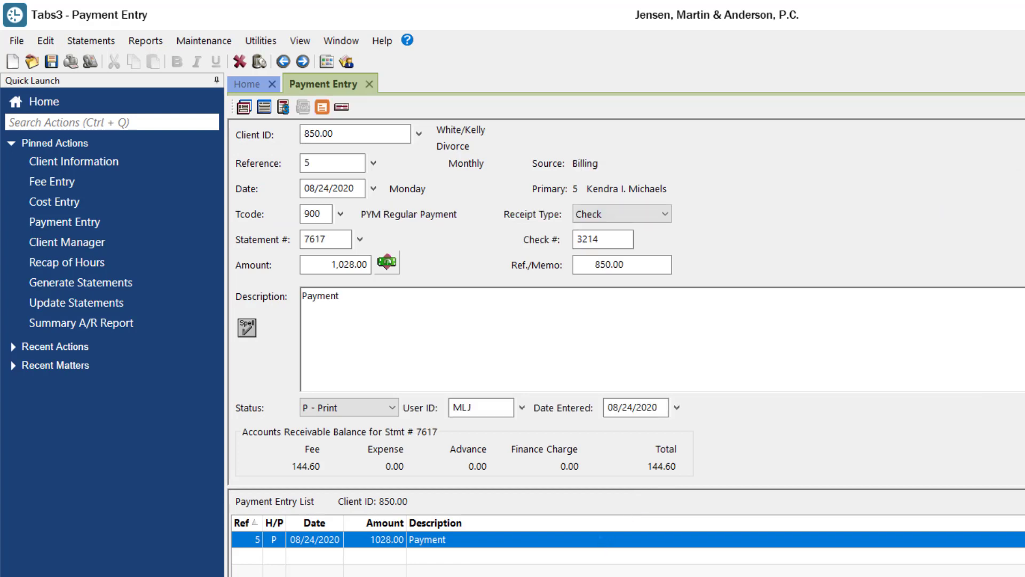
mouse_move(600, 541)
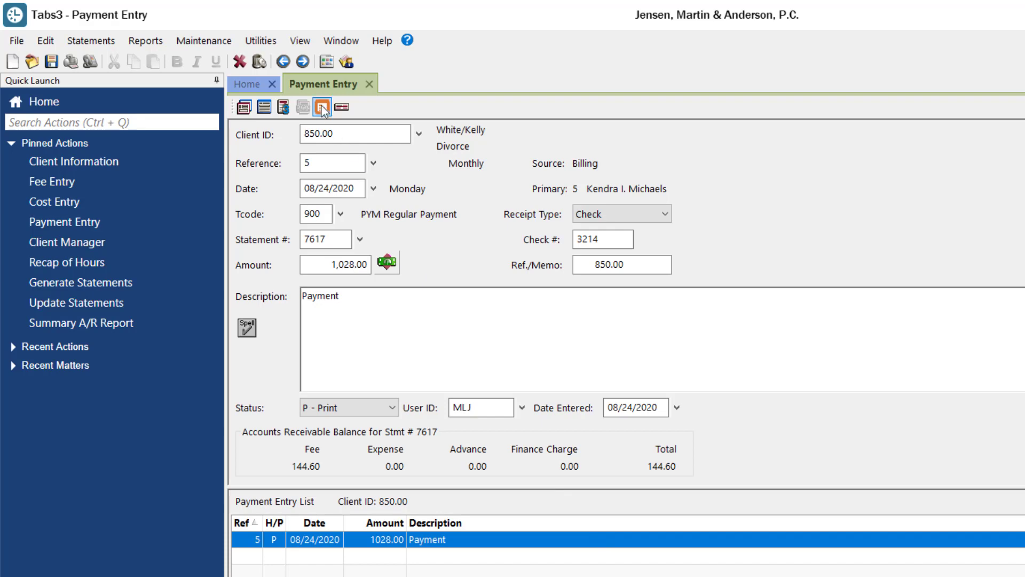
left_click(321, 107)
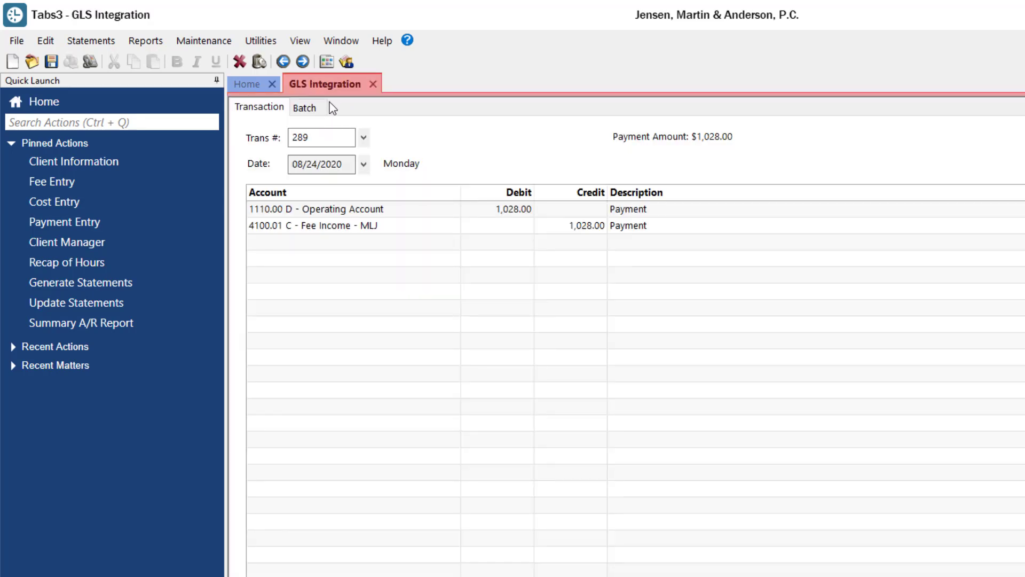
left_click(64, 222)
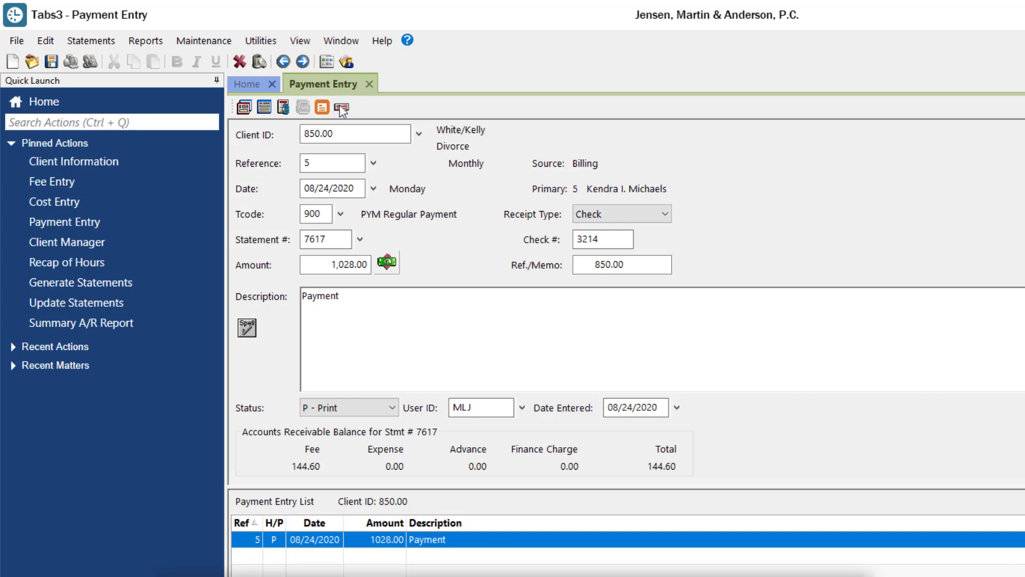
left_click(340, 108)
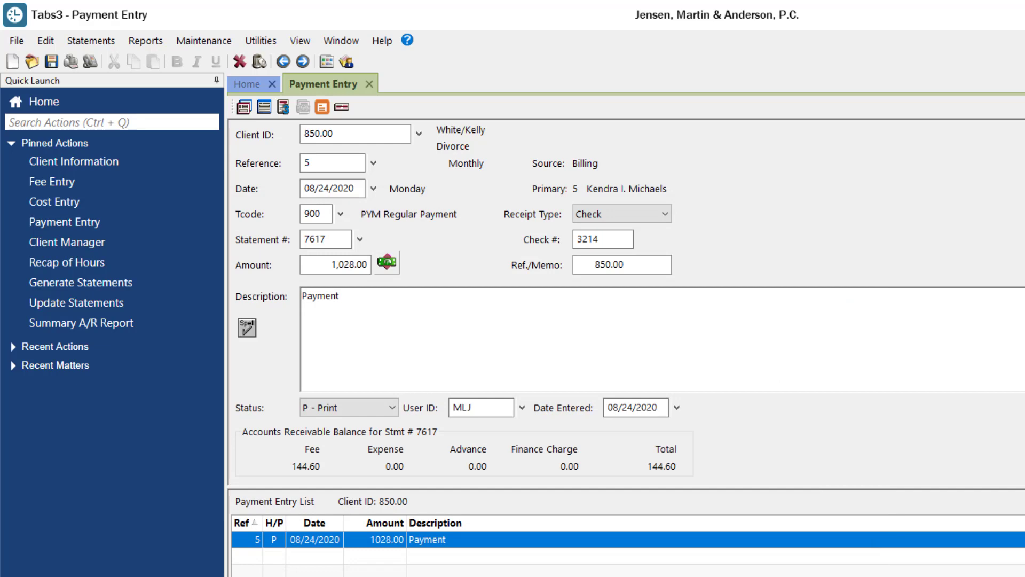
left_click(986, 11)
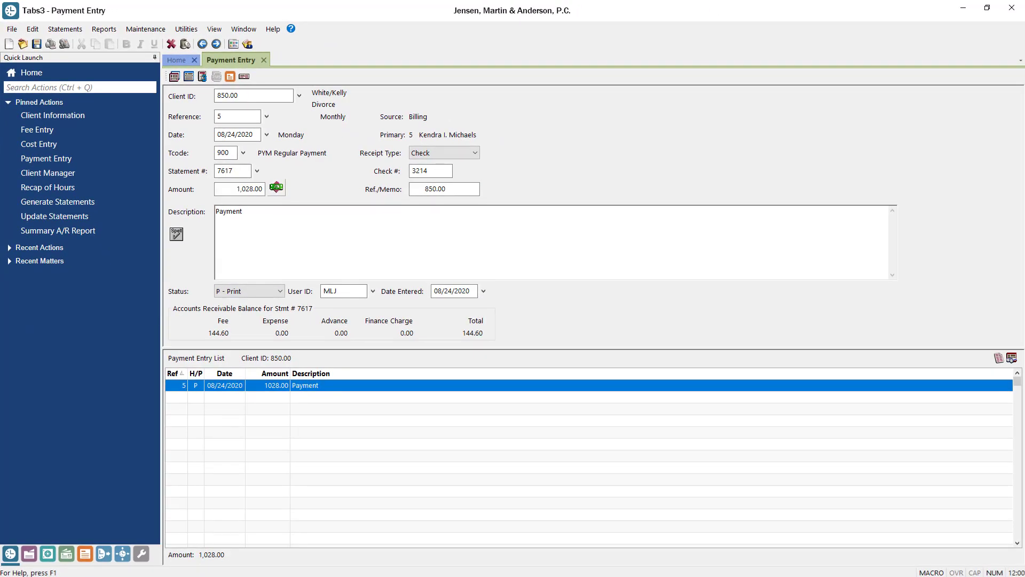